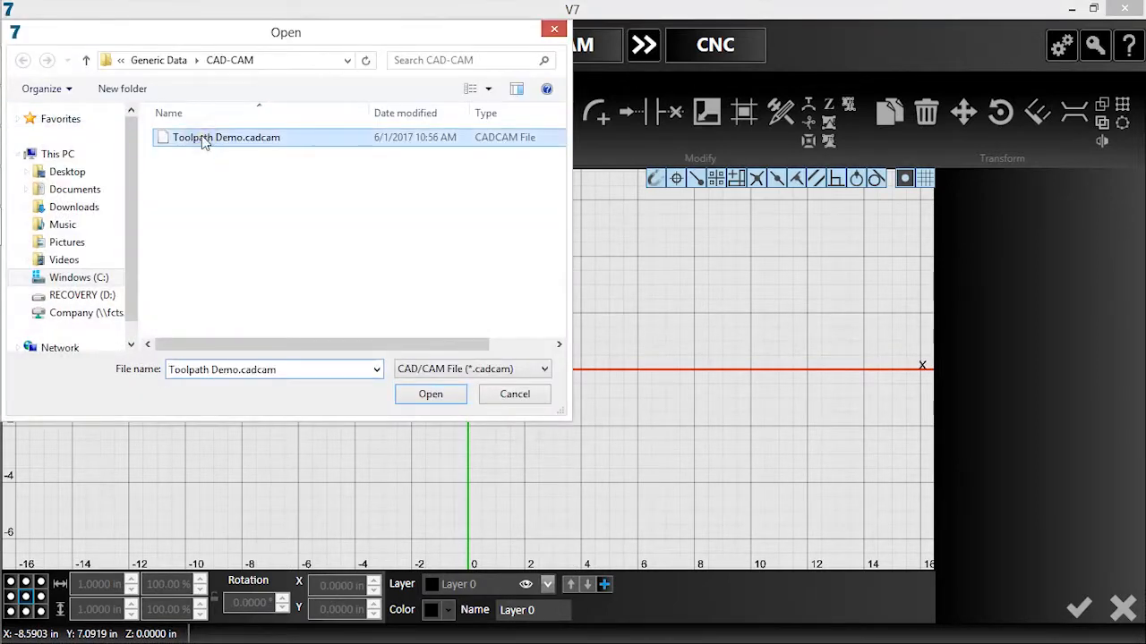
# Open Toolpath Demo.cadcam, the bracket drawing with holes and a cutout
pyautogui.click(430, 394)
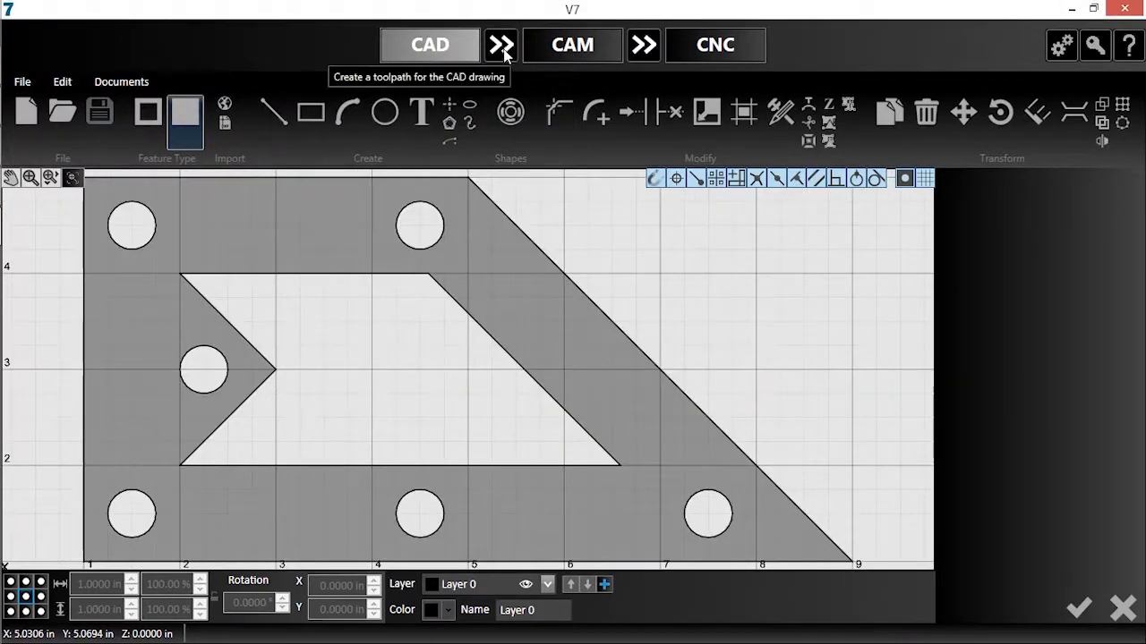
# Send the bracket to CAM, generating toolpaths for each hole, the cutout and outer edge
pyautogui.click(572, 45)
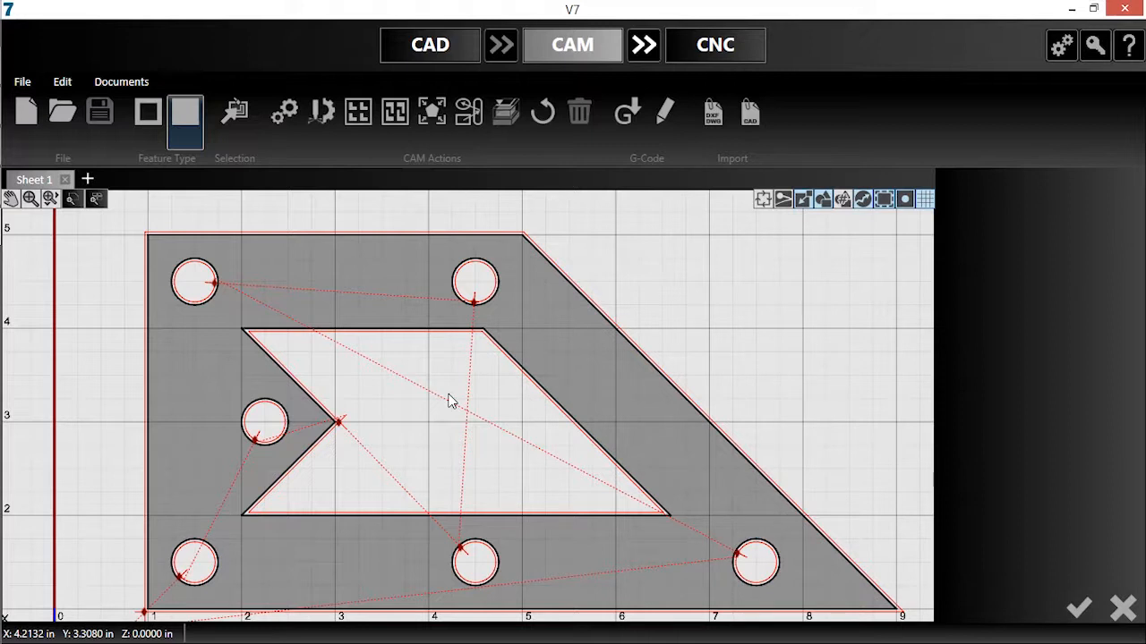
# Set plasma Corners to Triangular Loops for the outer edge's sharp corners
pyautogui.click(320, 111)
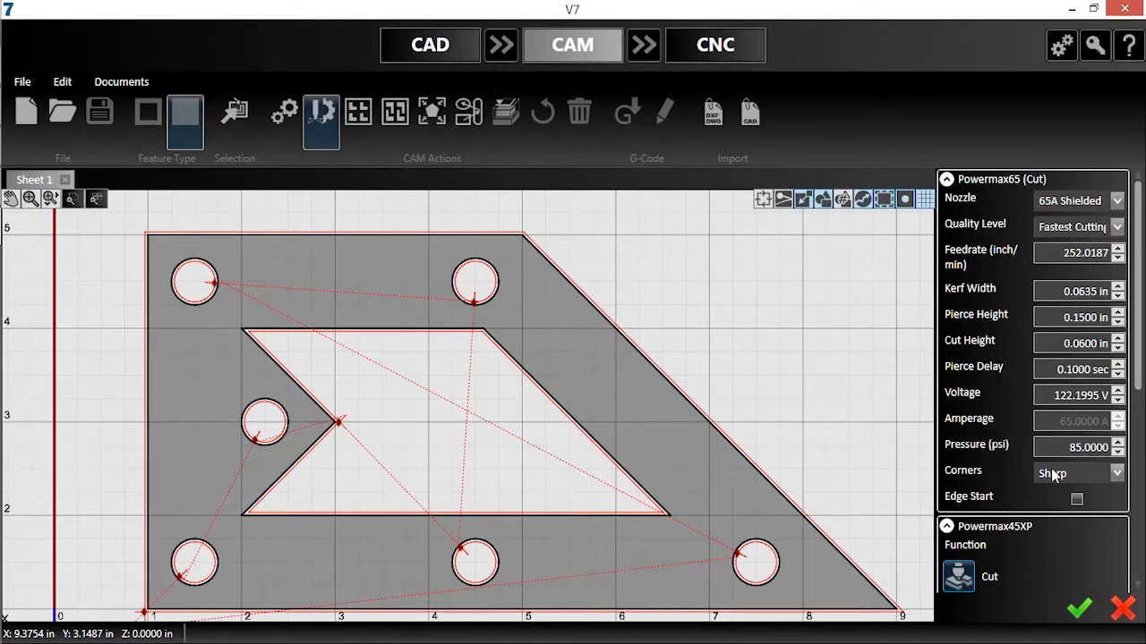
pyautogui.moveTo(1054, 476)
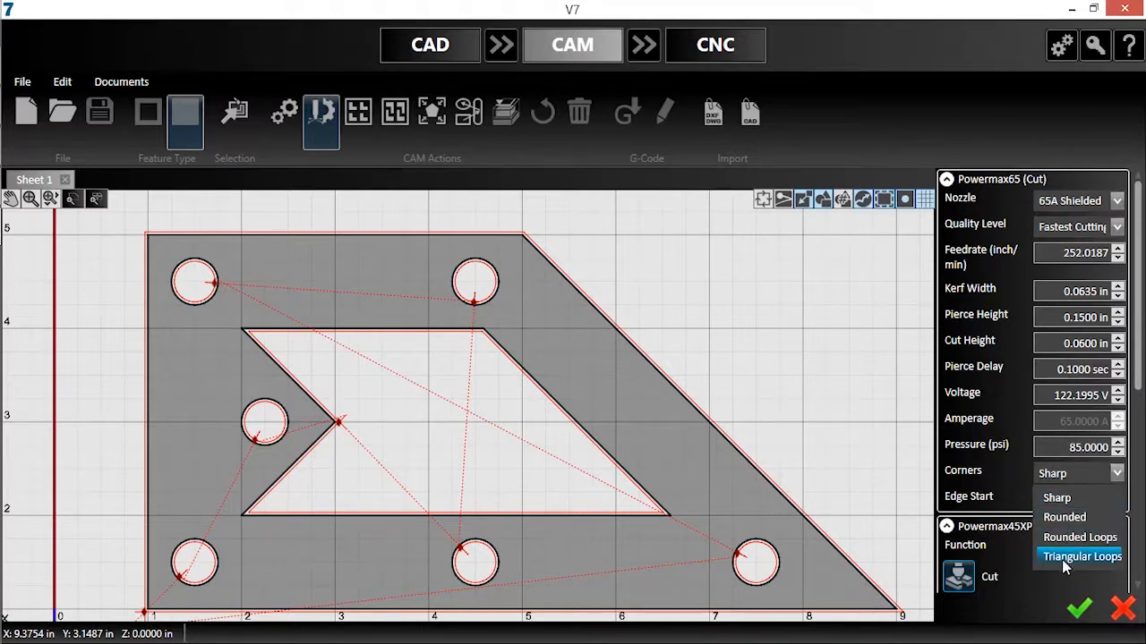
pyautogui.click(1081, 557)
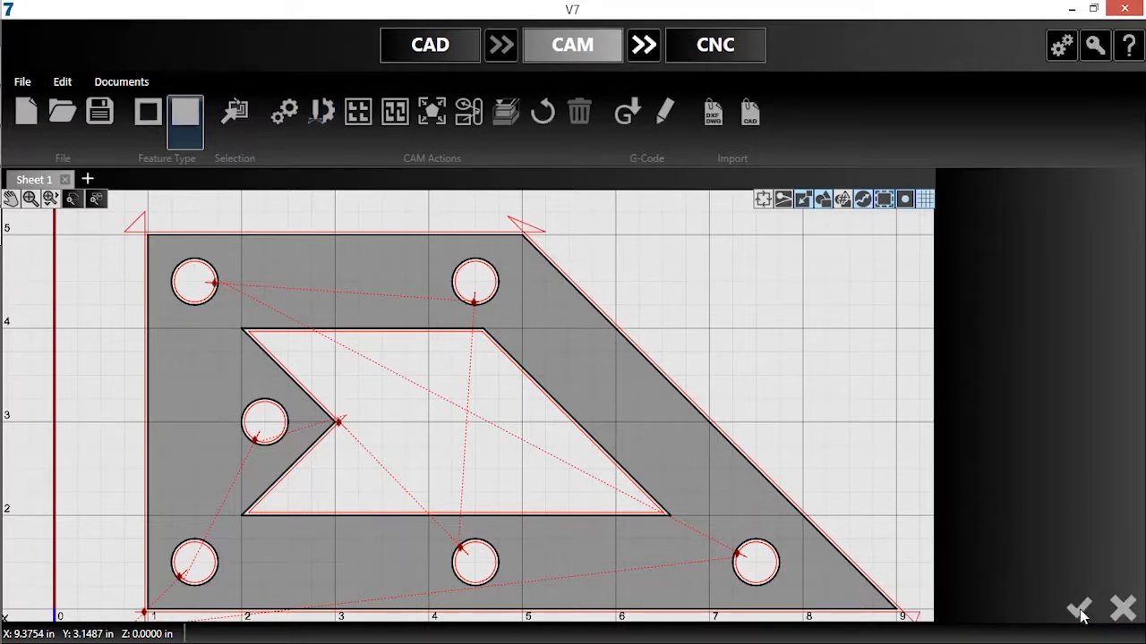
pyautogui.moveTo(592, 234)
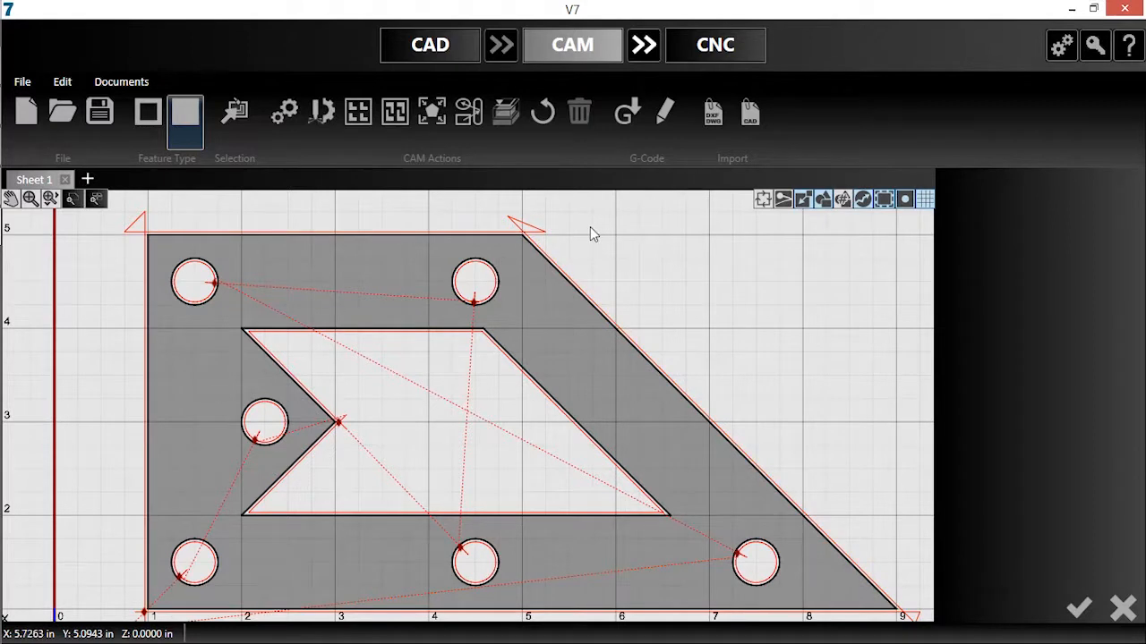
pyautogui.moveTo(320, 111)
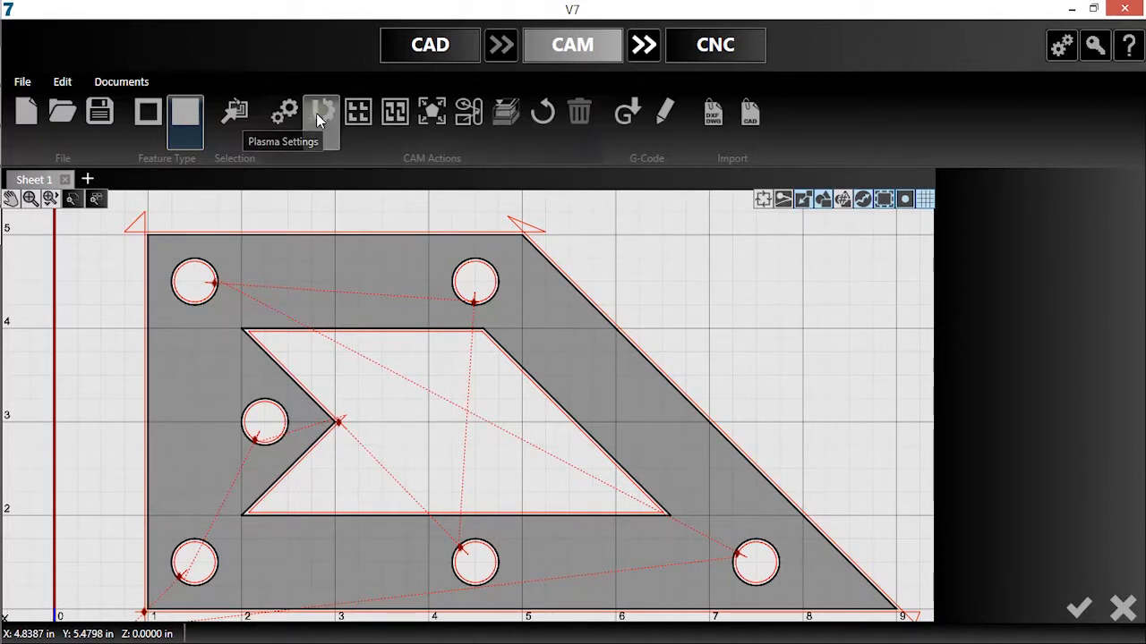
# Enter break editing mode from the CAM Actions toolbar
pyautogui.click(321, 111)
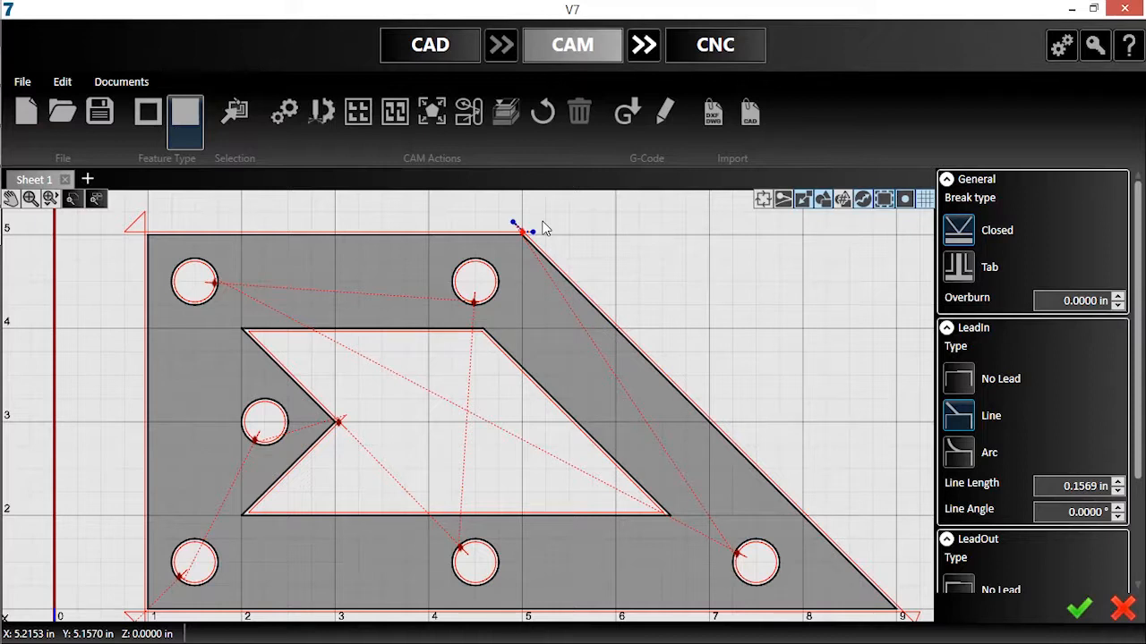
pyautogui.moveTo(577, 240)
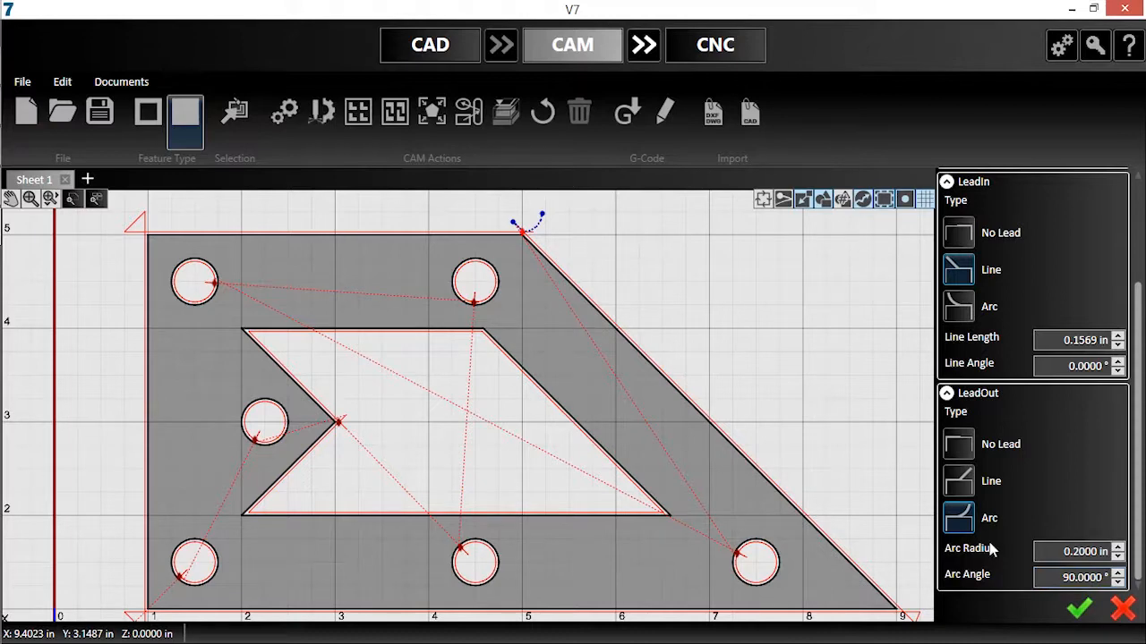
pyautogui.moveTo(581, 246)
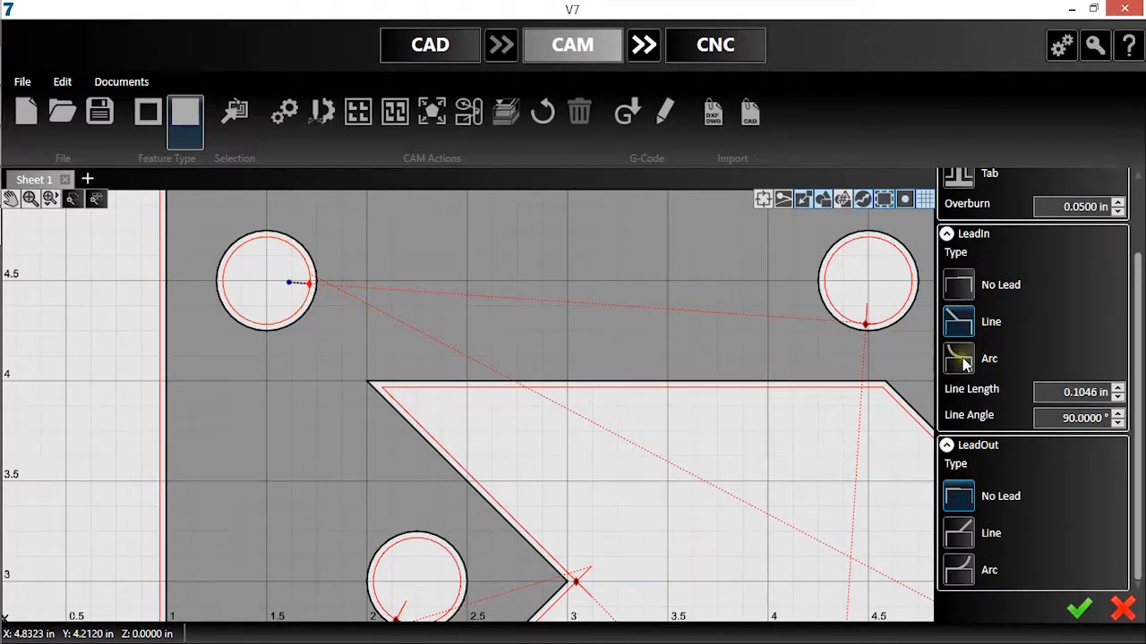
# Give the upper-left hole an arc lead-in with a 0.125 in radius
pyautogui.click(958, 358)
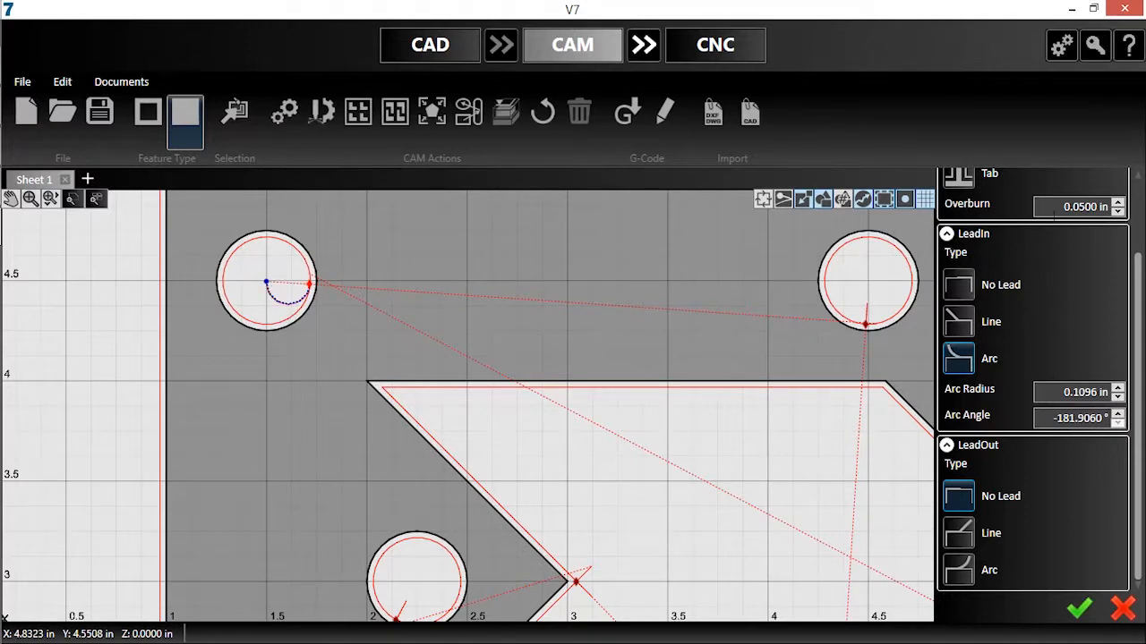
pyautogui.write('0.125')
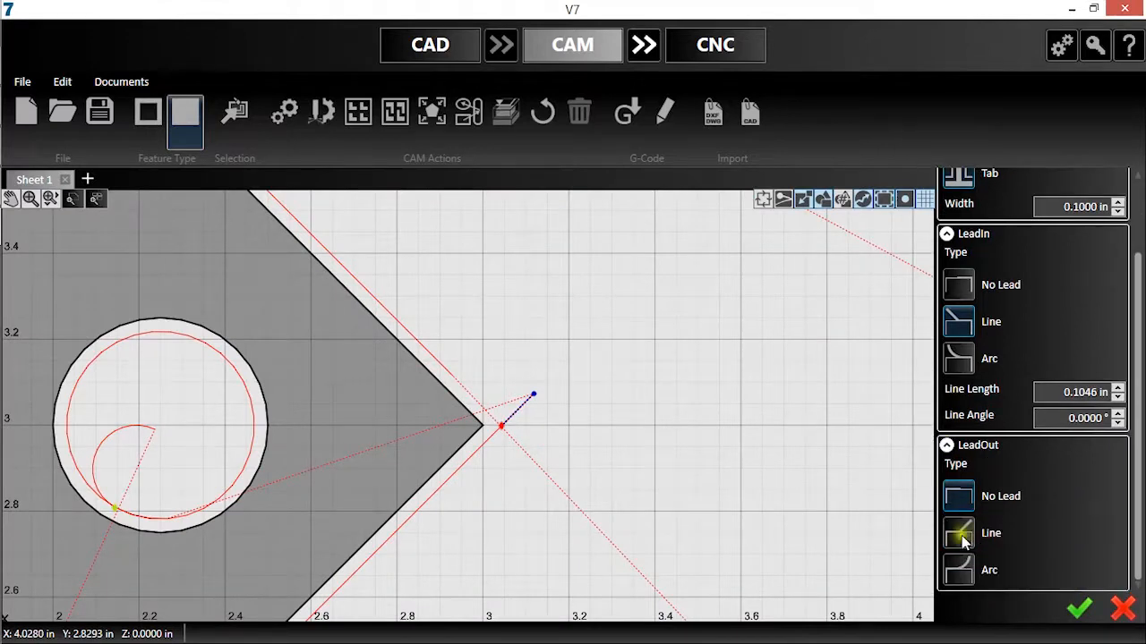
# Give the notch-tip break a 0.1 in tab and a Line lead-out
pyautogui.click(958, 533)
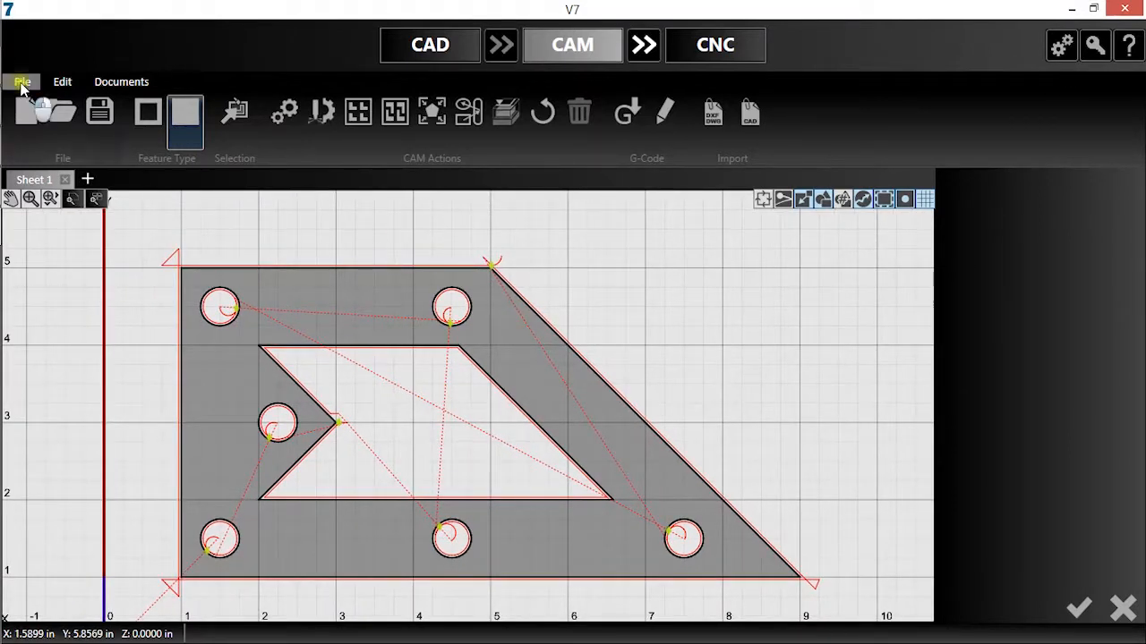
# In a new document, set cutout break defaults to 0.125 in overburn and 180° arc lead-in, and start Save As
pyautogui.click(23, 81)
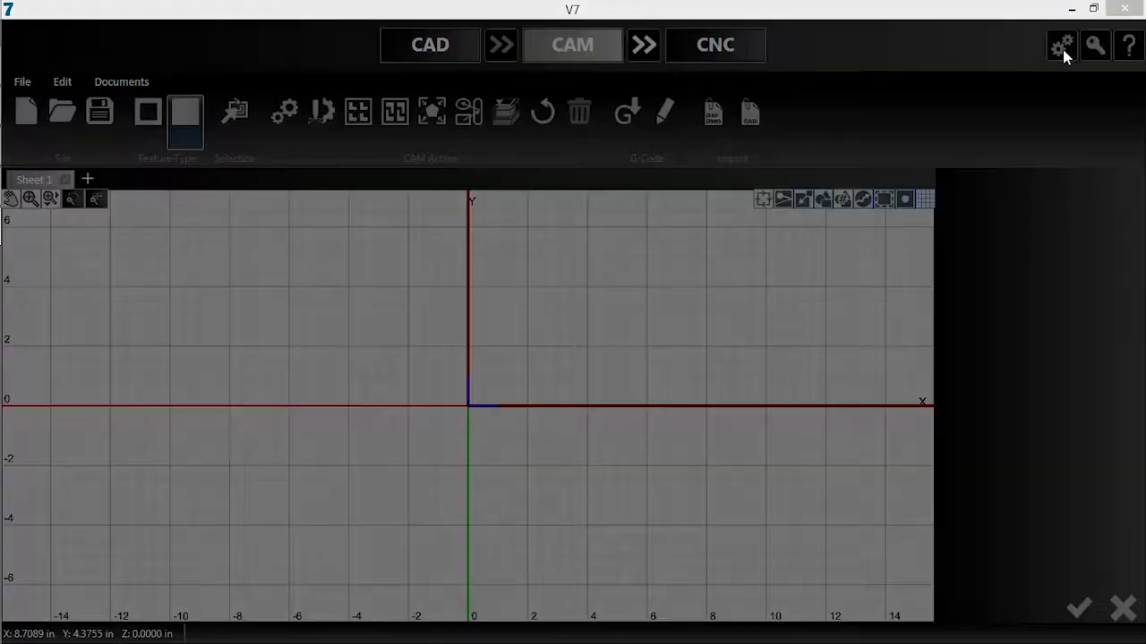
pyautogui.click(1061, 45)
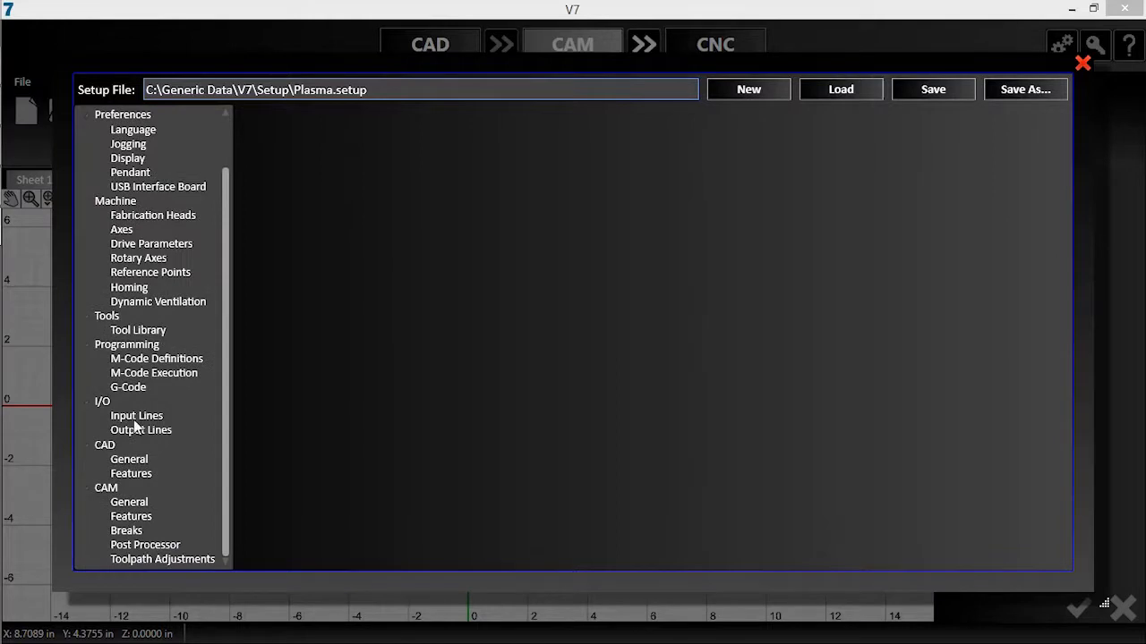
pyautogui.click(127, 530)
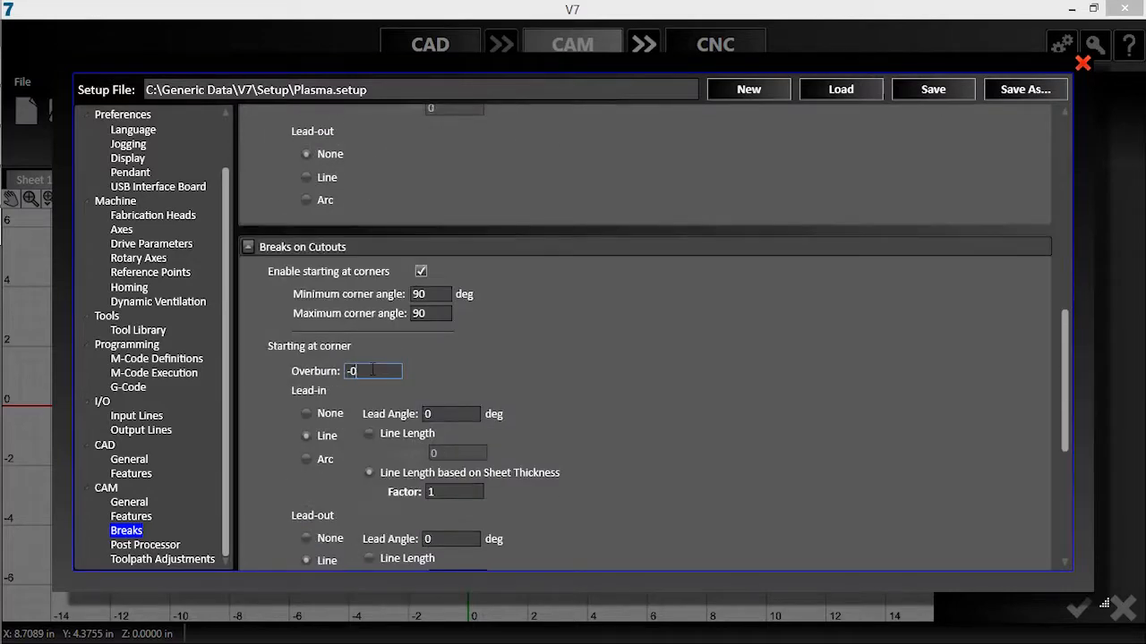
pyautogui.scroll(-3)
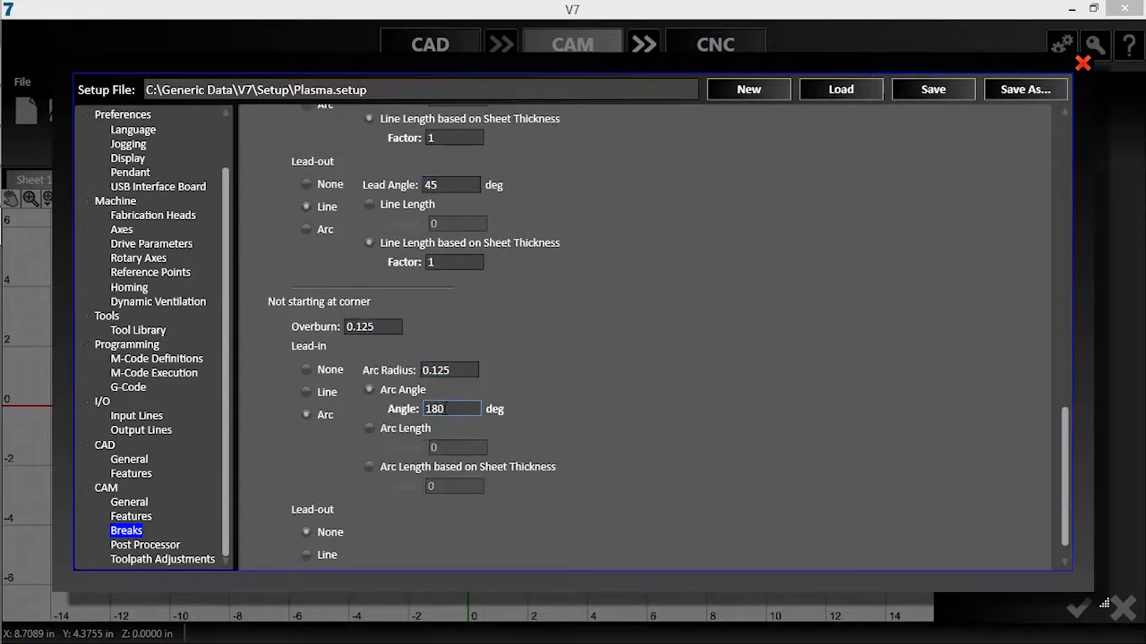
pyautogui.click(1024, 89)
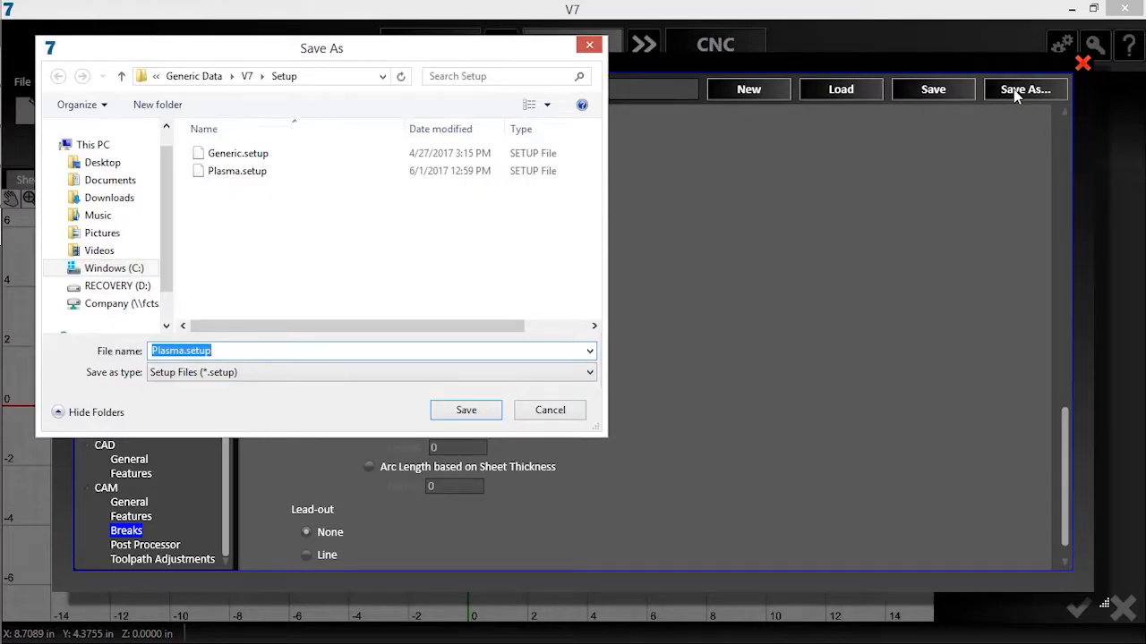
# Save the setup as Custom Breaks, reopen Toolpath Demo.cadcam and regenerate its toolpath
pyautogui.write('Custom Breaks')
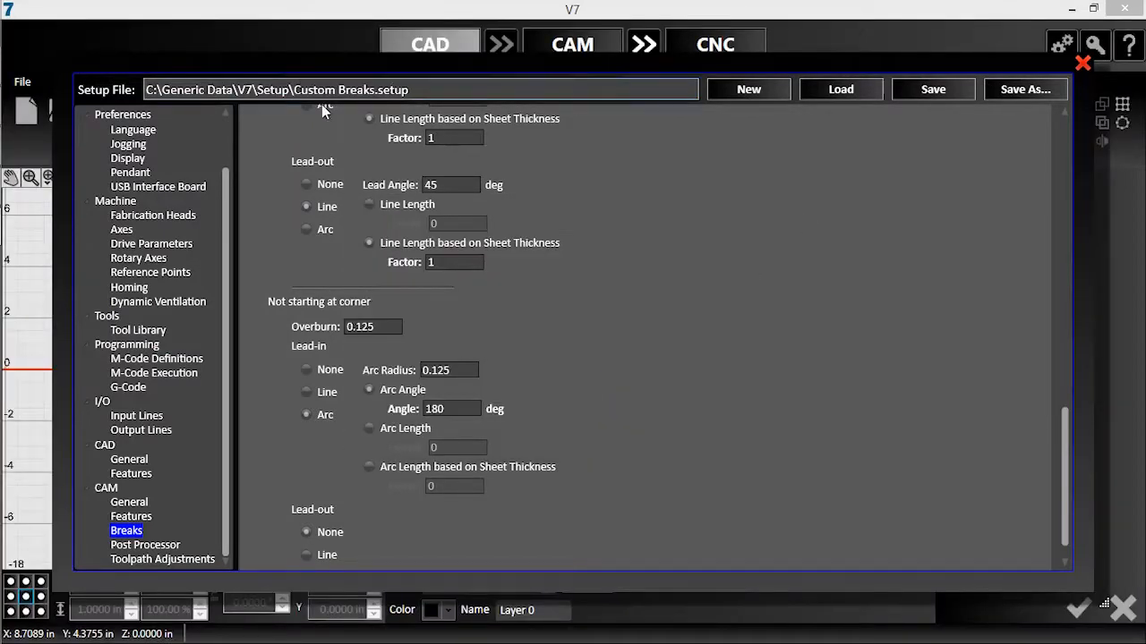
pyautogui.click(1082, 63)
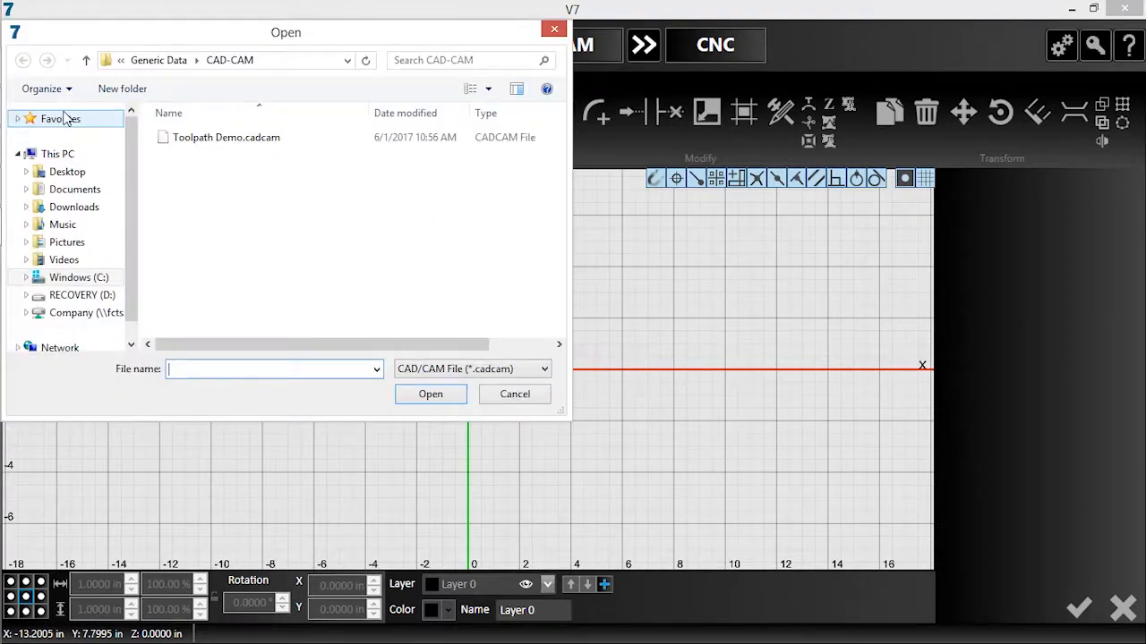
pyautogui.click(429, 394)
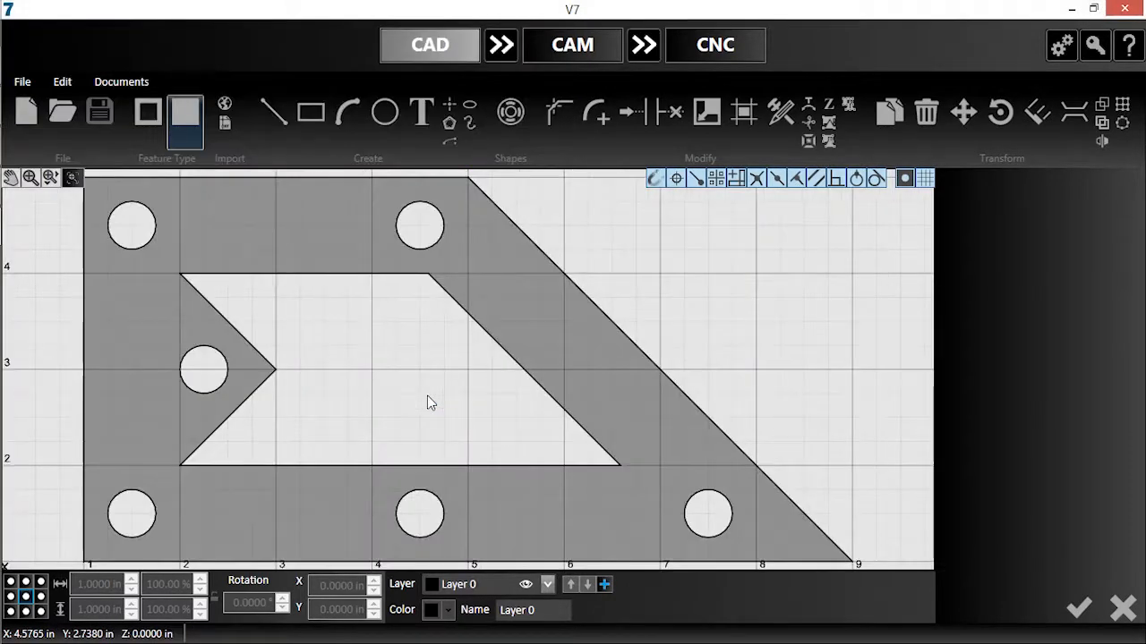
pyautogui.click(572, 45)
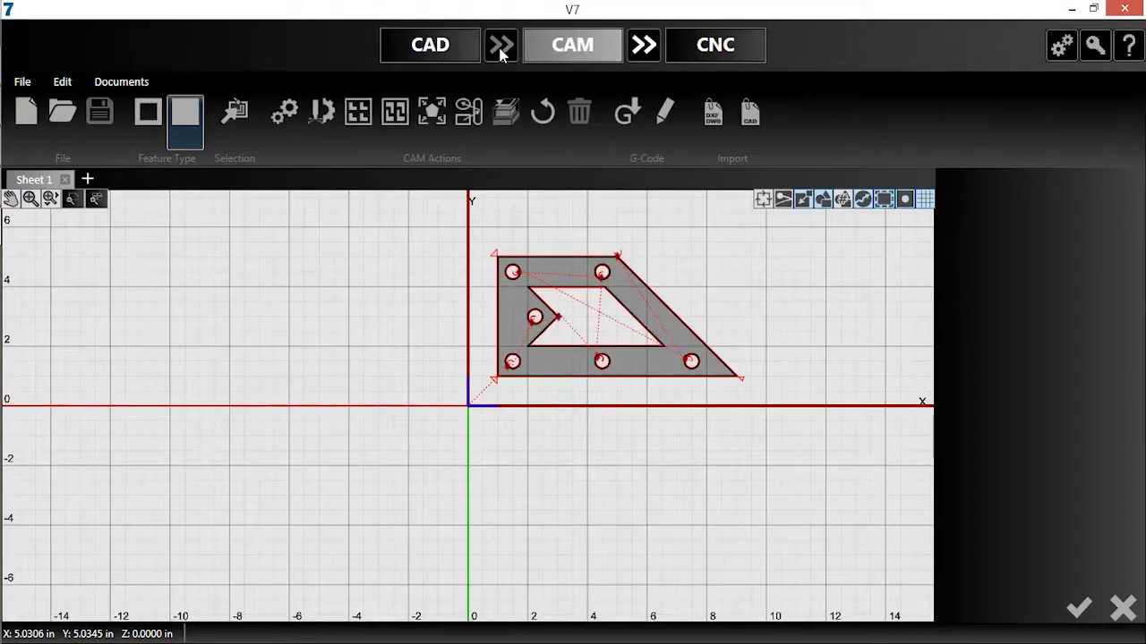